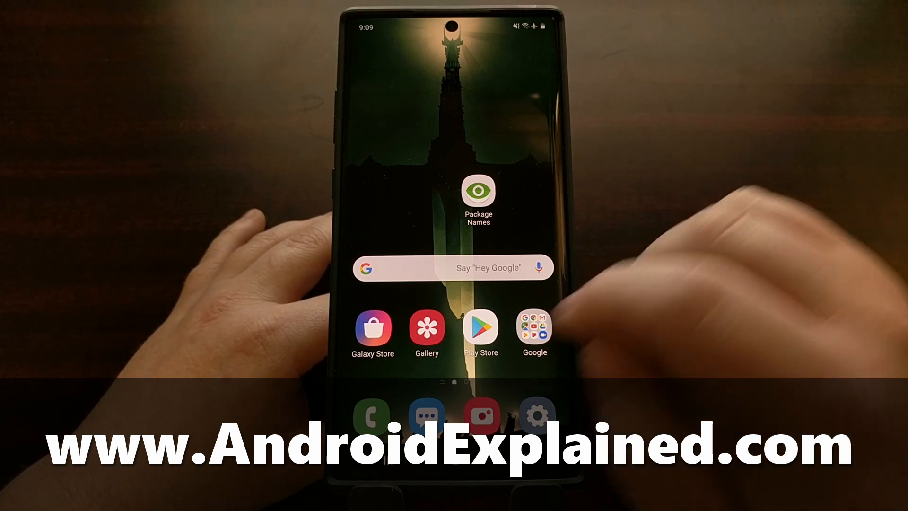
- Launch Play Store, reach store home and enter My apps & games from the side drawer
left_click(478, 193)
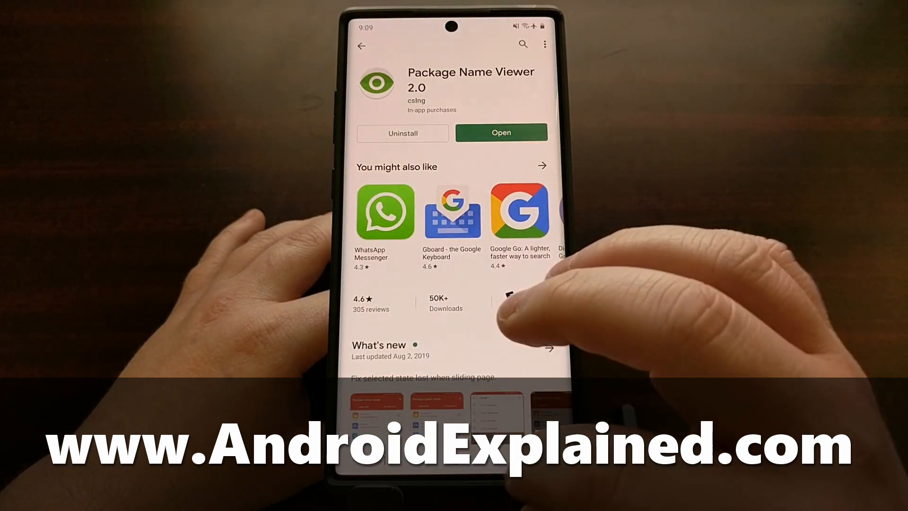
left_click(361, 45)
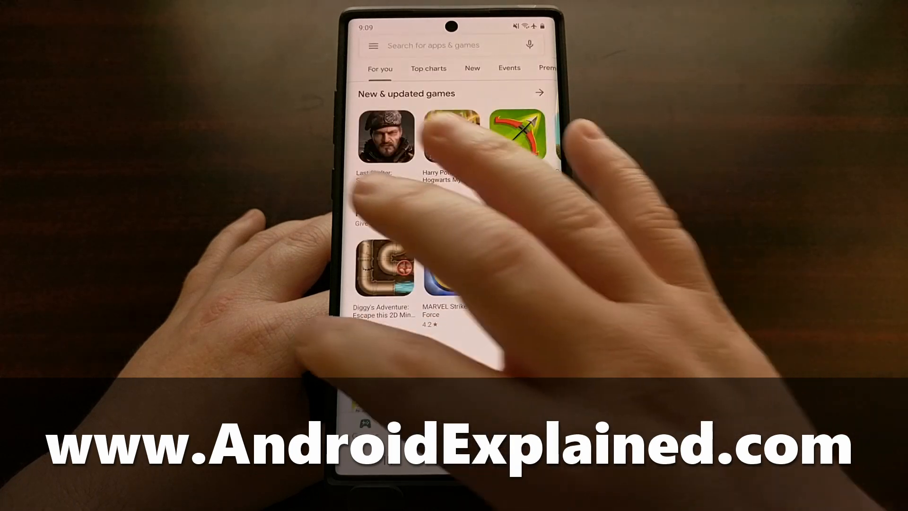
left_click(374, 45)
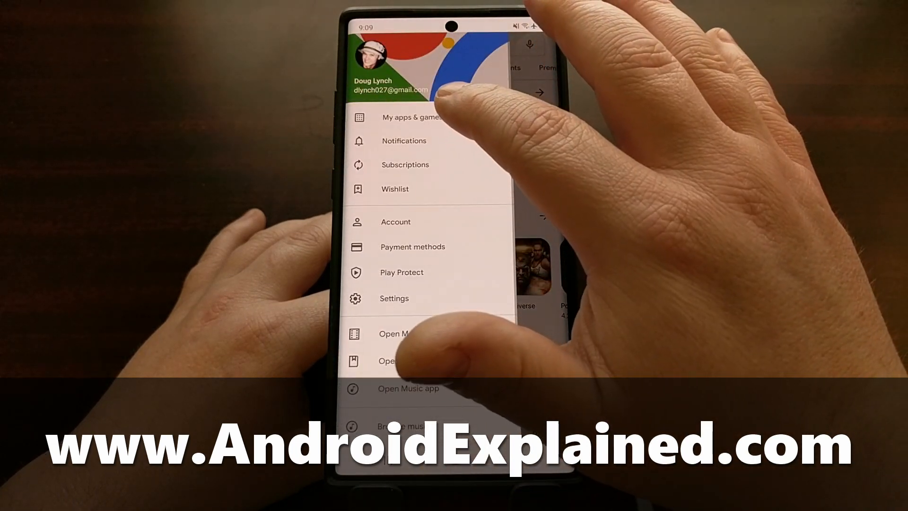
left_click(412, 117)
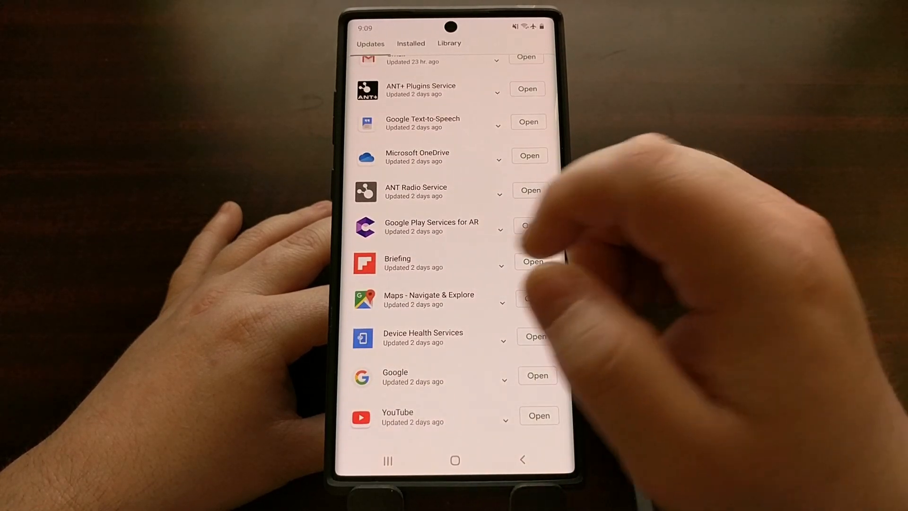
- Scroll through the Updates list showing Facebook among pending updates
scroll("down", 3)
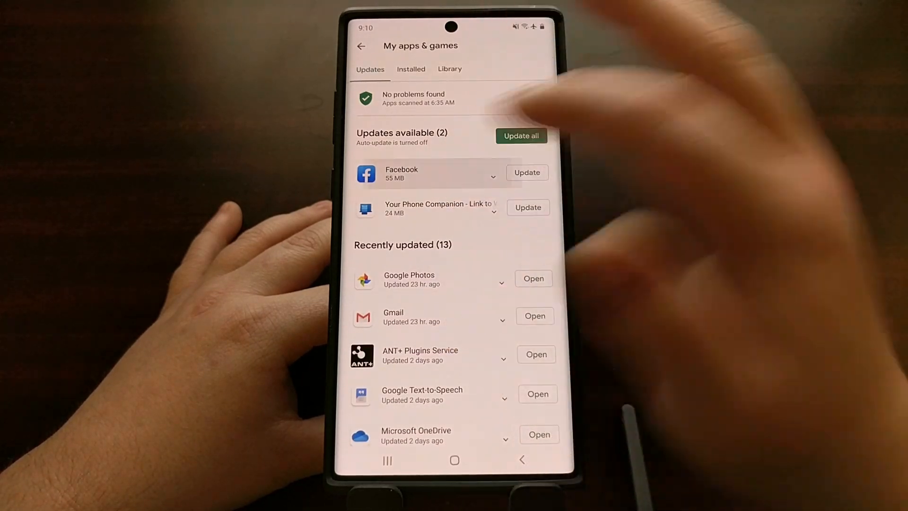
- View the Facebook app page, return, then bring up Microsoft OneDrive's page from the updates list
left_click(402, 172)
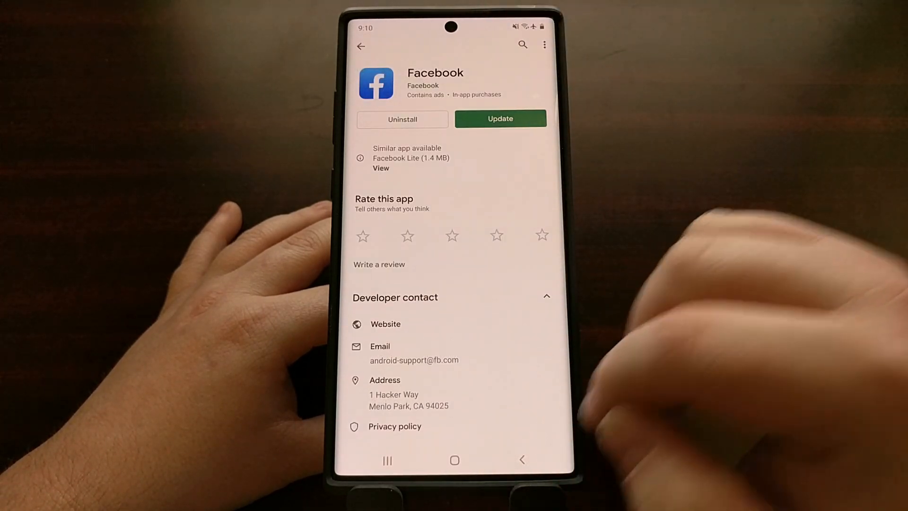
left_click(360, 46)
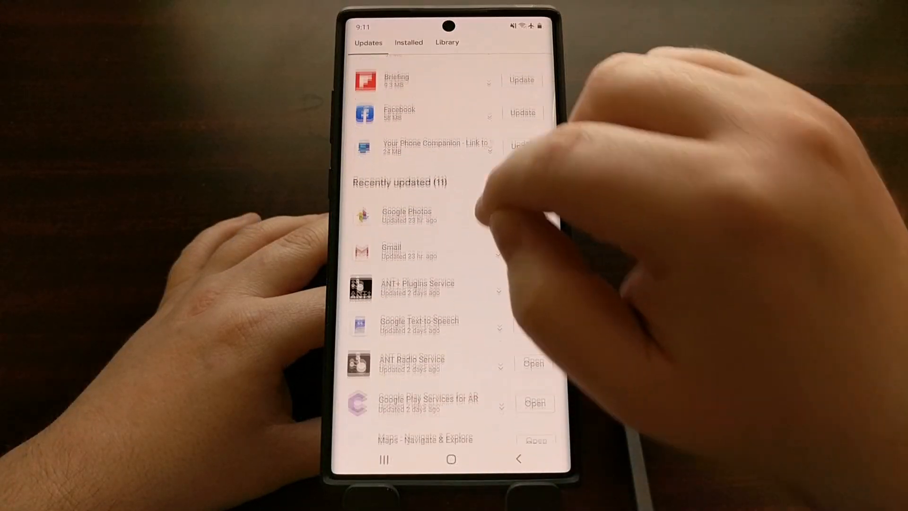
scroll("down", 3)
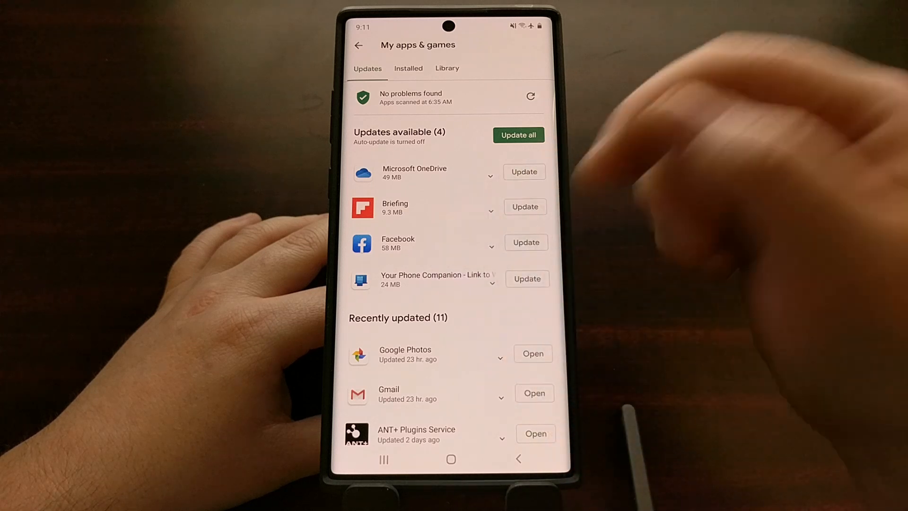
left_click(414, 172)
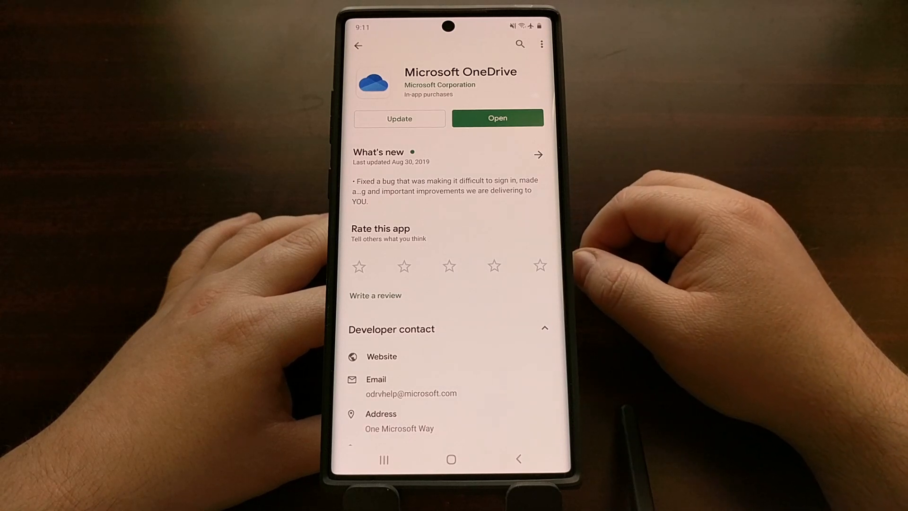
- Update Microsoft OneDrive and return to My apps & games while it downloads
left_click(399, 119)
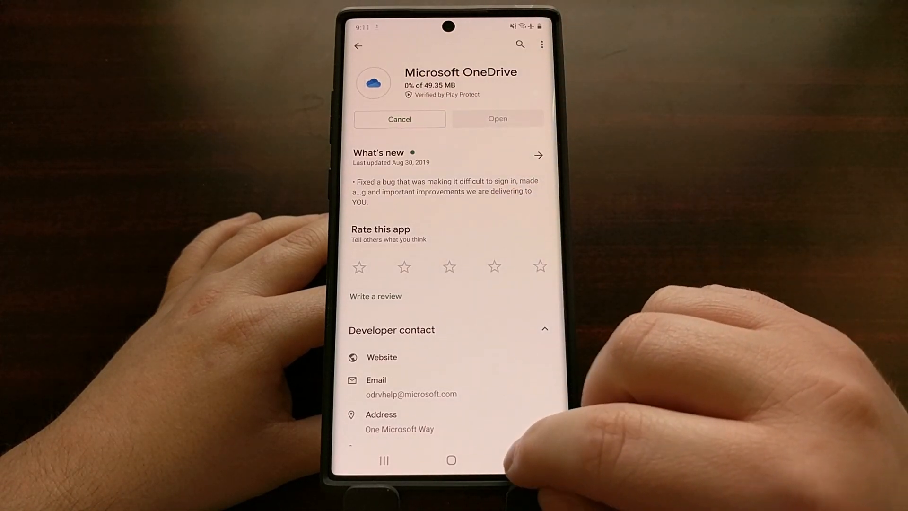
left_click(358, 46)
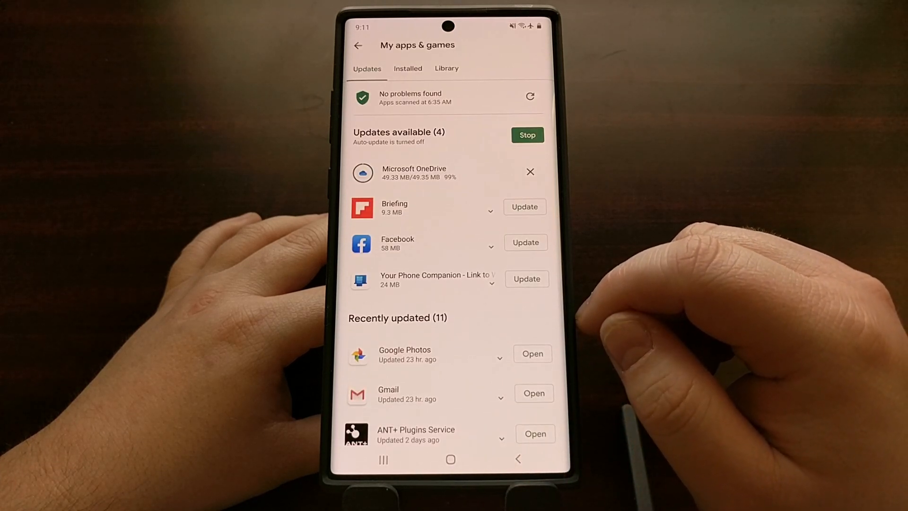
left_click(526, 134)
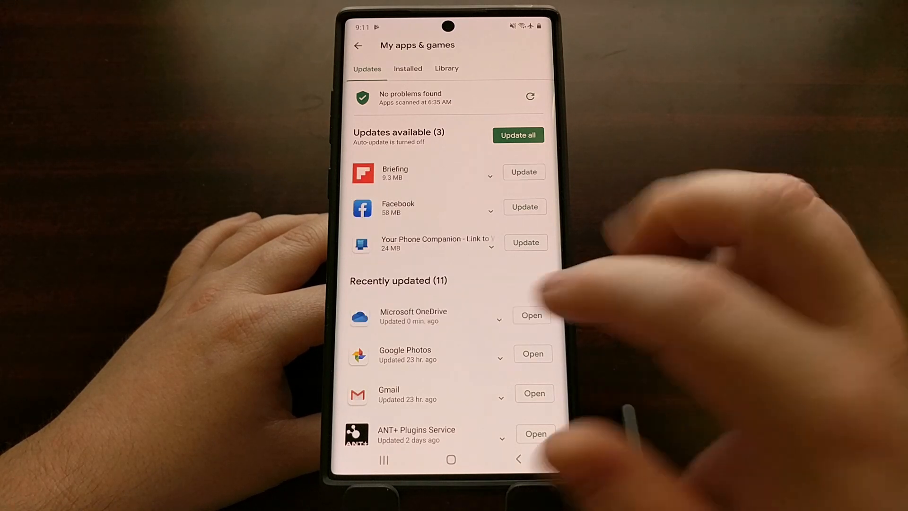
- Uninstall the OneDrive update so it returns to the pending updates list
left_click(413, 315)
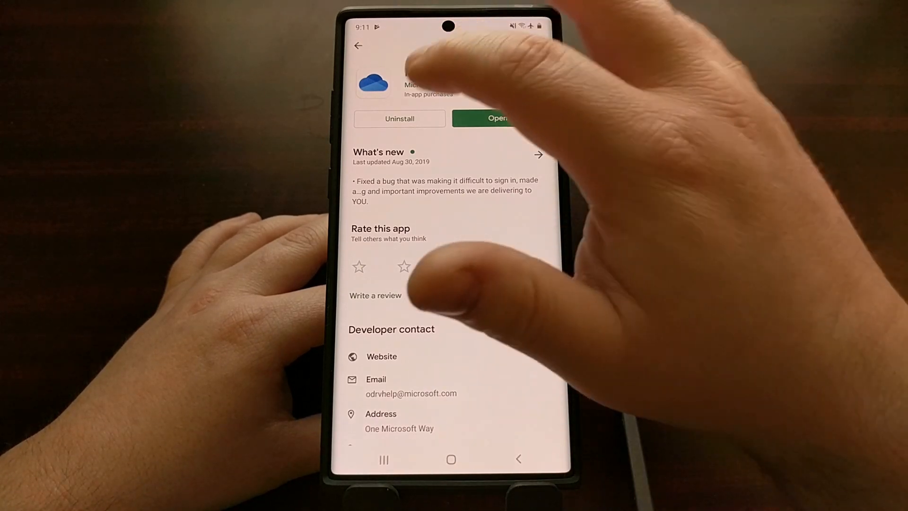
left_click(399, 119)
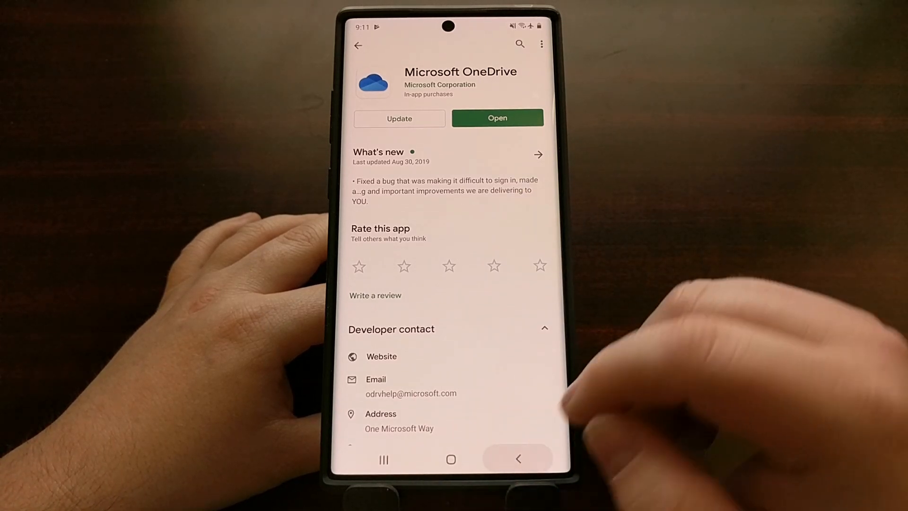
left_click(357, 46)
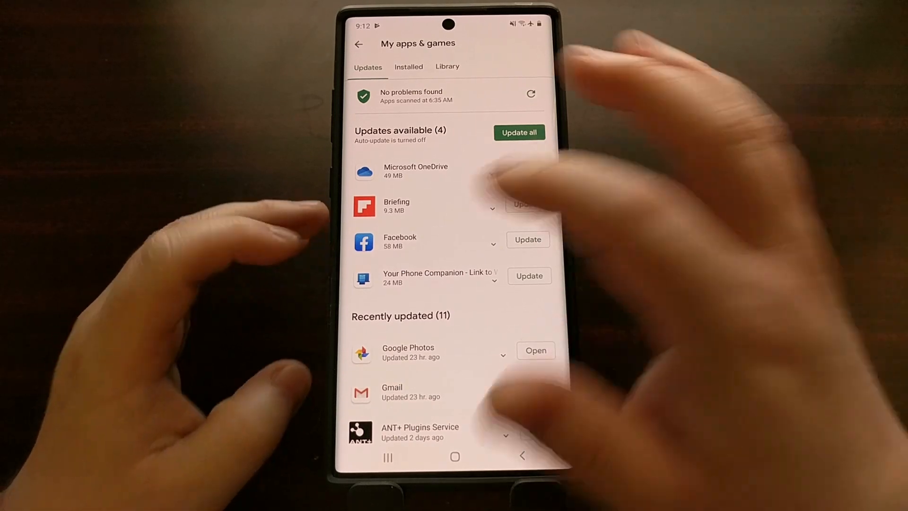
left_click(400, 242)
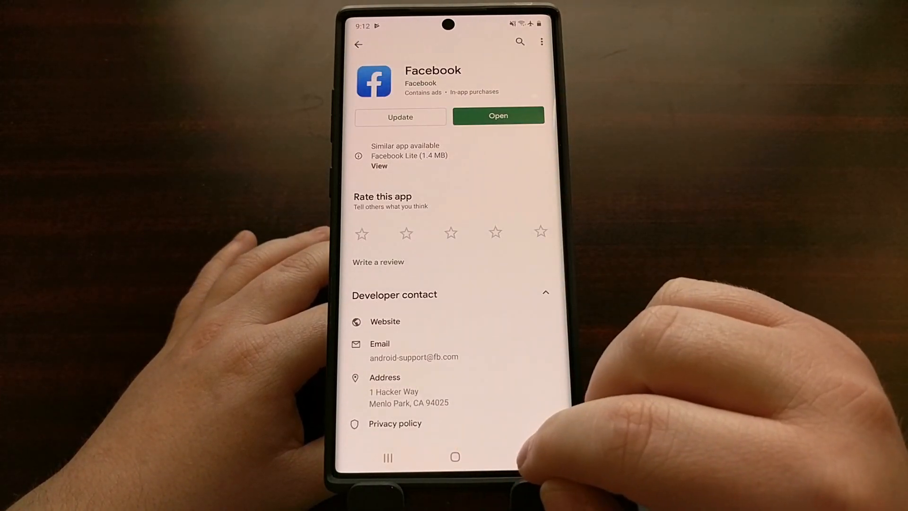
left_click(358, 44)
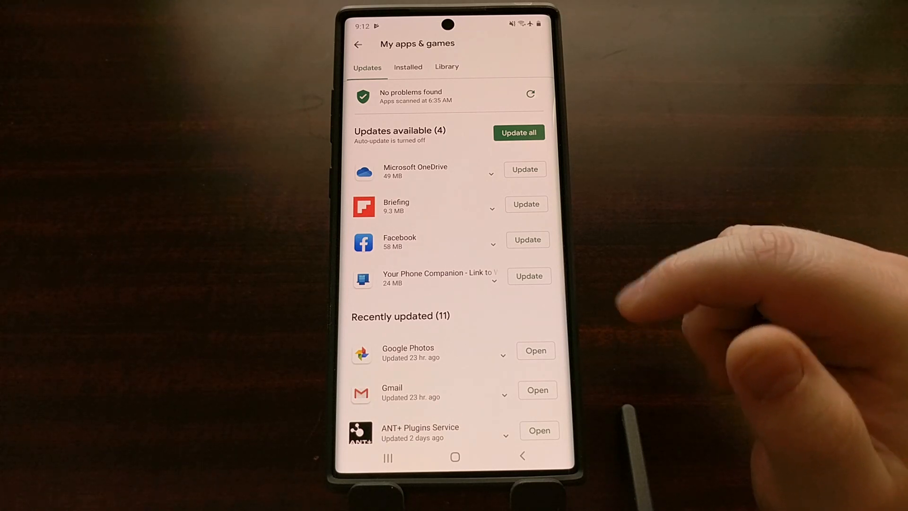
mouse_move(724, 261)
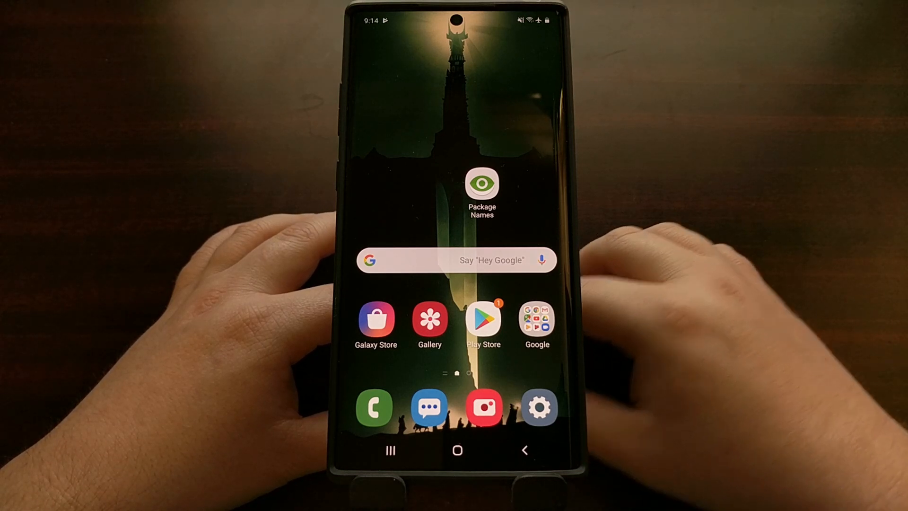
- Launch Package Names and scroll User Apps to Facebook's package, com.facebook.katana
left_click(481, 184)
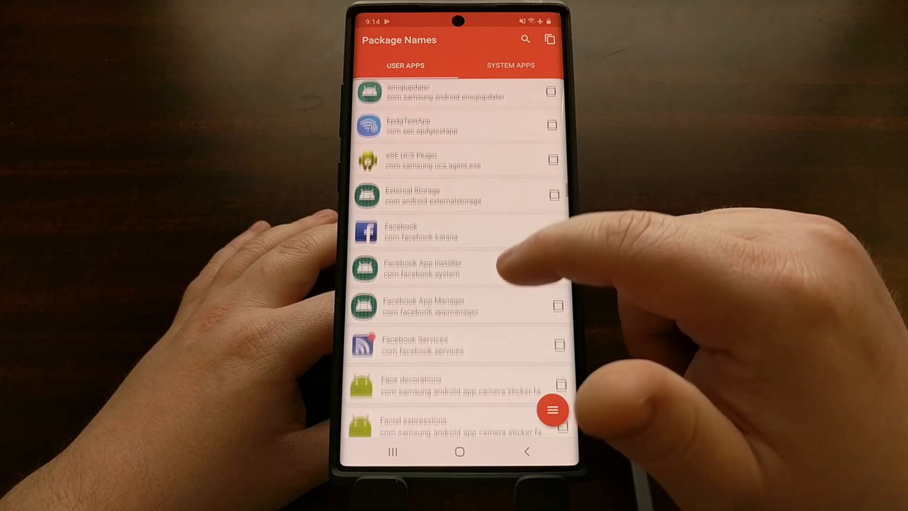
scroll("down", 3)
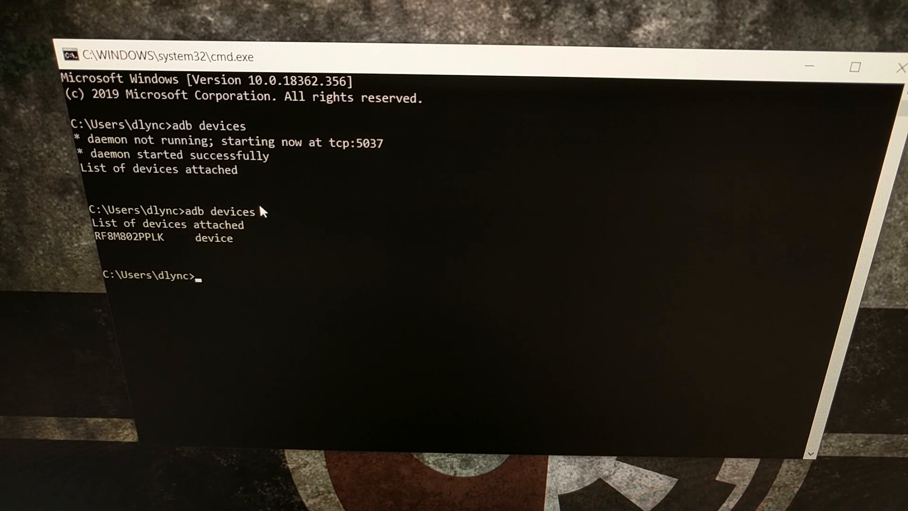
mouse_move(145, 247)
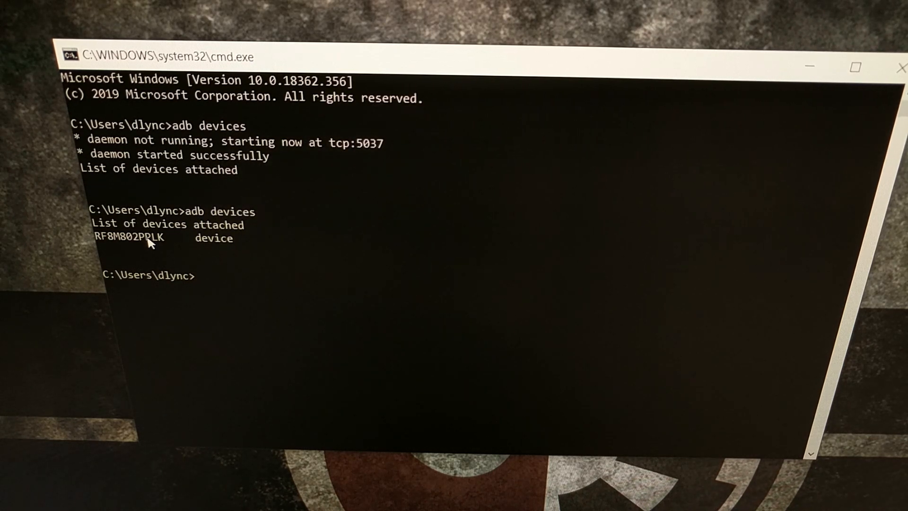
- Run adb shell to reach the phone's device shell prompt
type("adb shel")
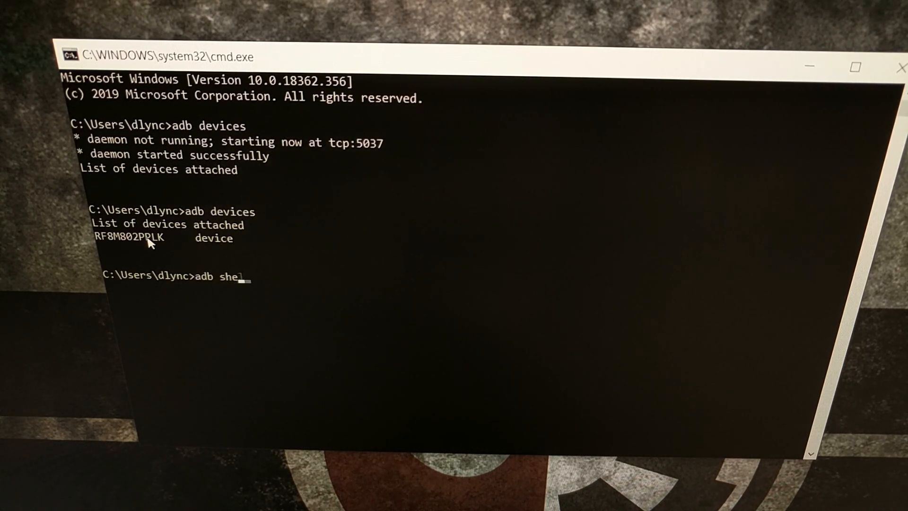
type("ll")
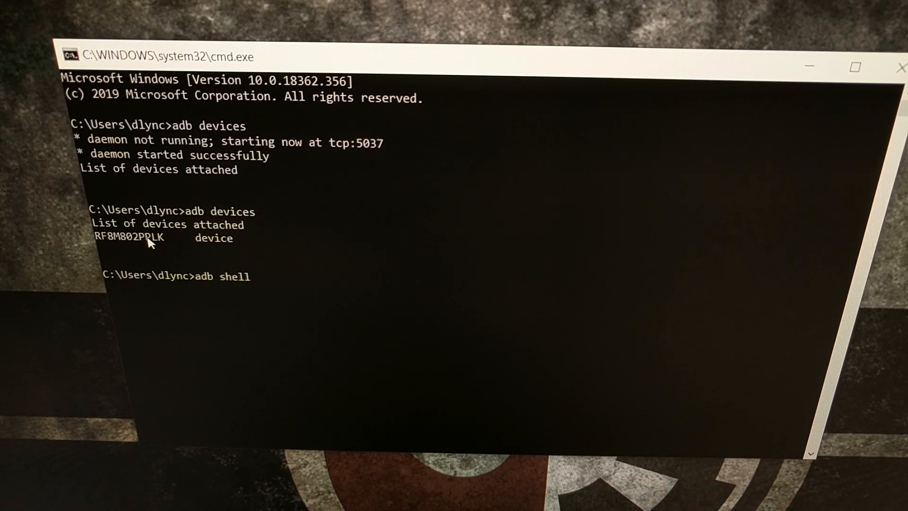
key("Enter")
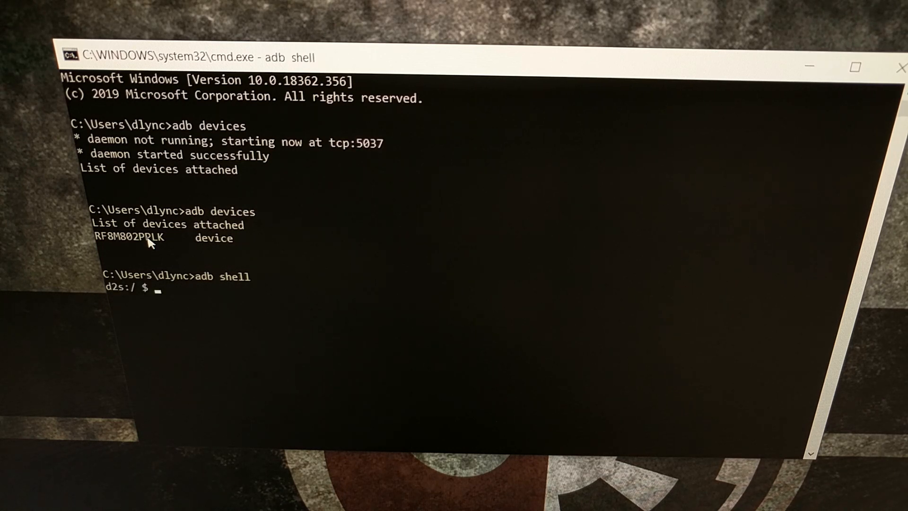
- Enter pm uninstall --user 0 com.facebook.katana at the device shell prompt
type("pm uninstall --user 0 com.facebook.katana")
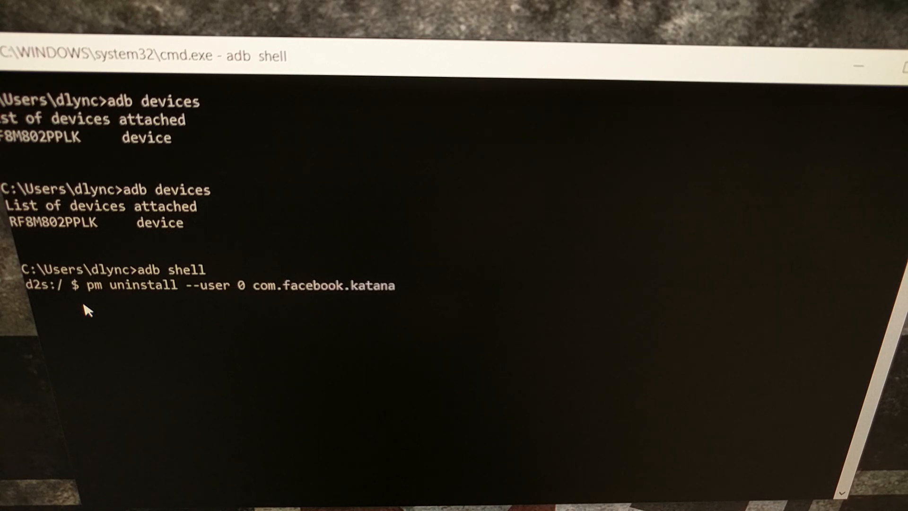
mouse_move(382, 301)
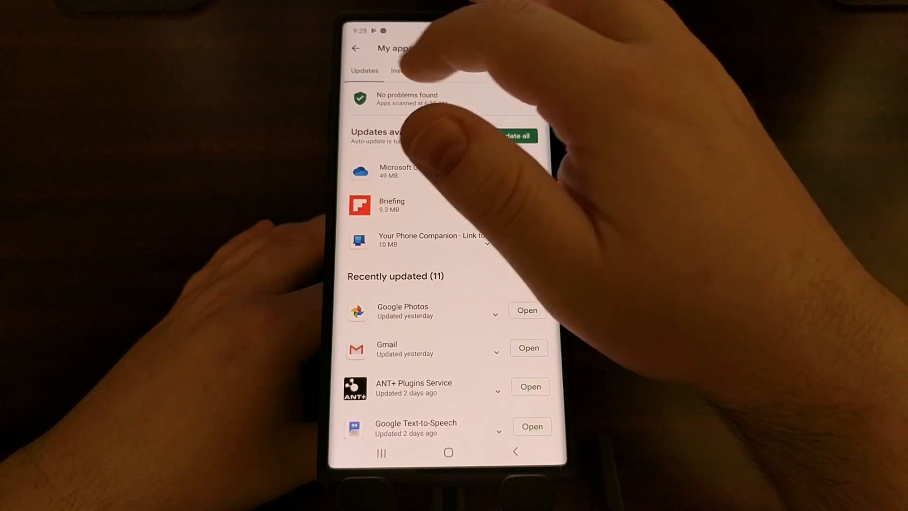
- Browse the Installed tab to confirm Facebook is gone, then return toward Package Names
left_click(403, 71)
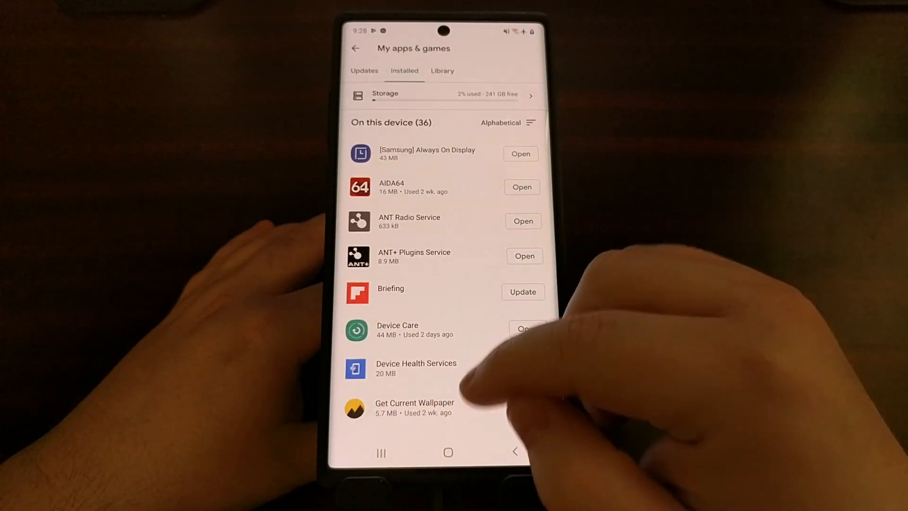
scroll("down", 3)
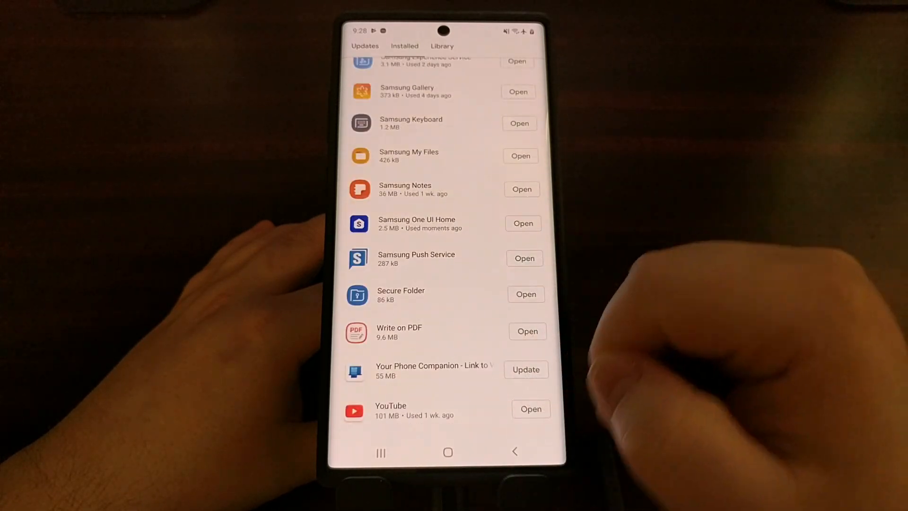
left_click(448, 452)
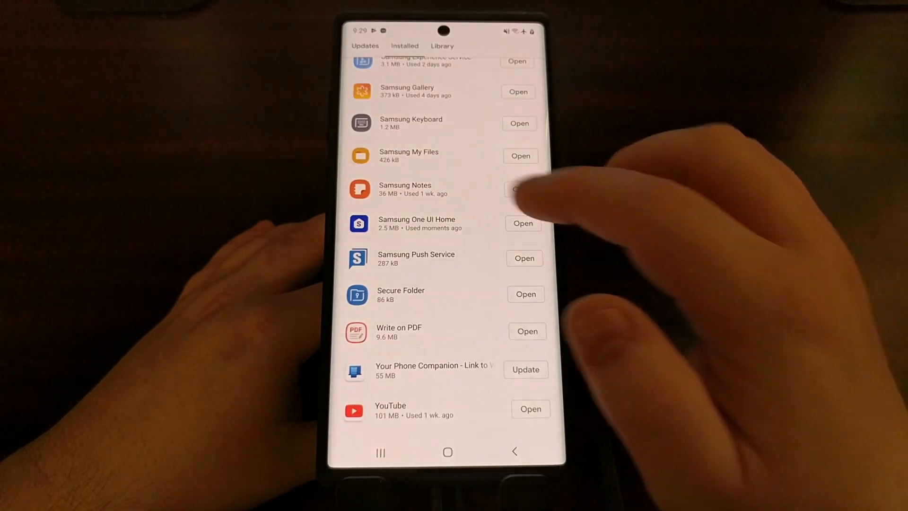
left_click(365, 46)
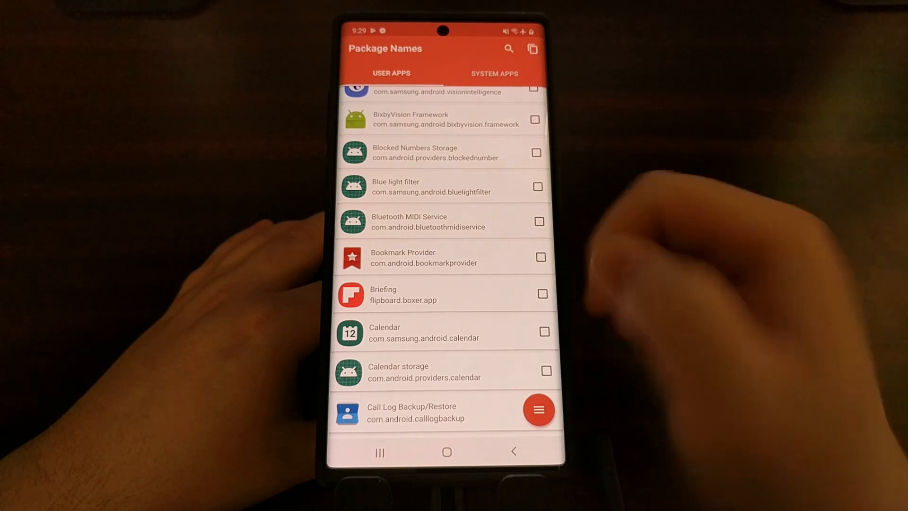
- Bring up the recent-apps overview to switch back to Package Names for the Briefing entry
left_click(379, 452)
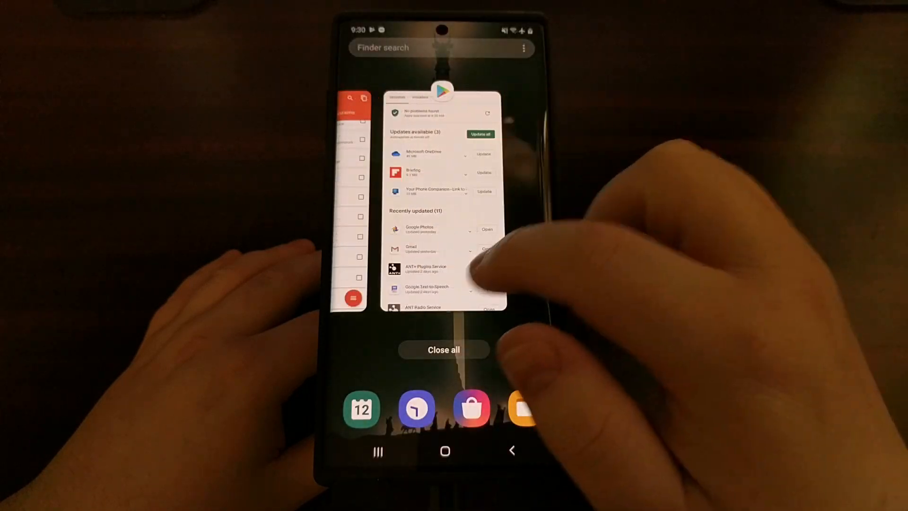
- Bring Package Names back to the foreground from the Recents screen
left_click(443, 349)
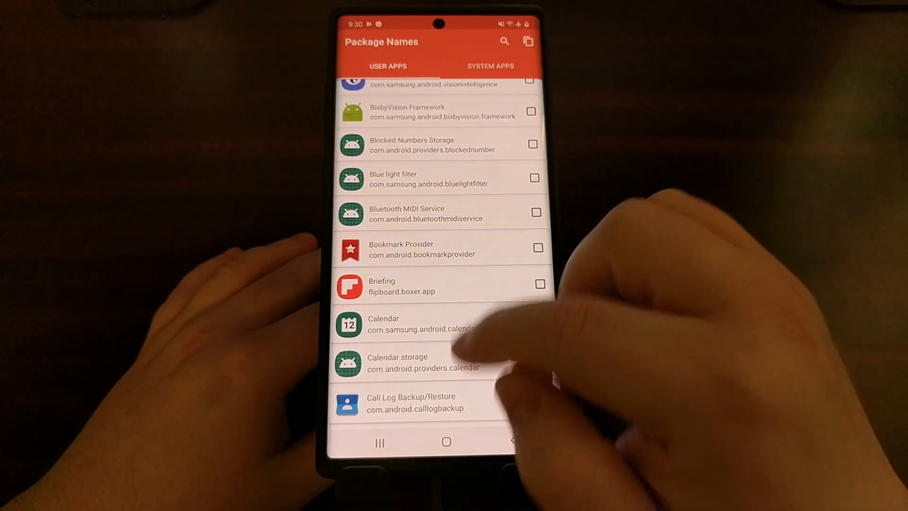
- Check that the Briefing entry (flipboard.boxer.app) has lost its icon, then return to the home screen
scroll("down", 3)
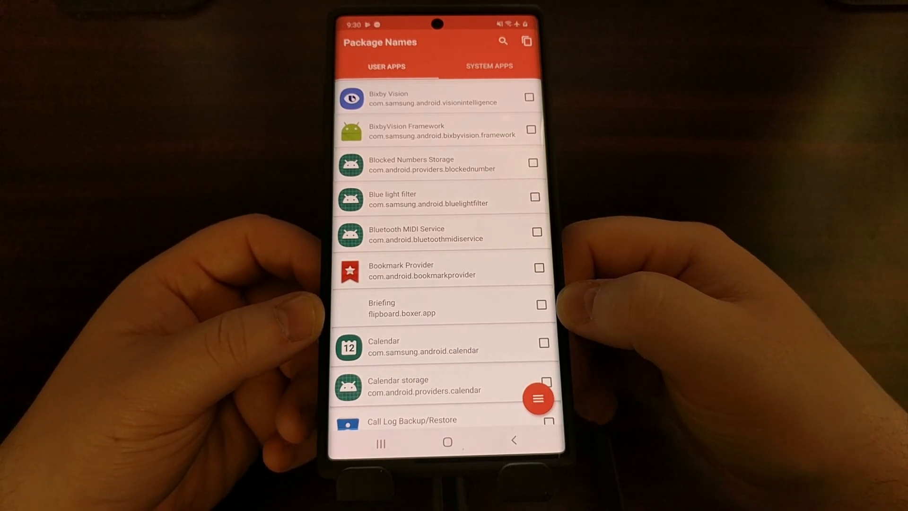
left_click(446, 441)
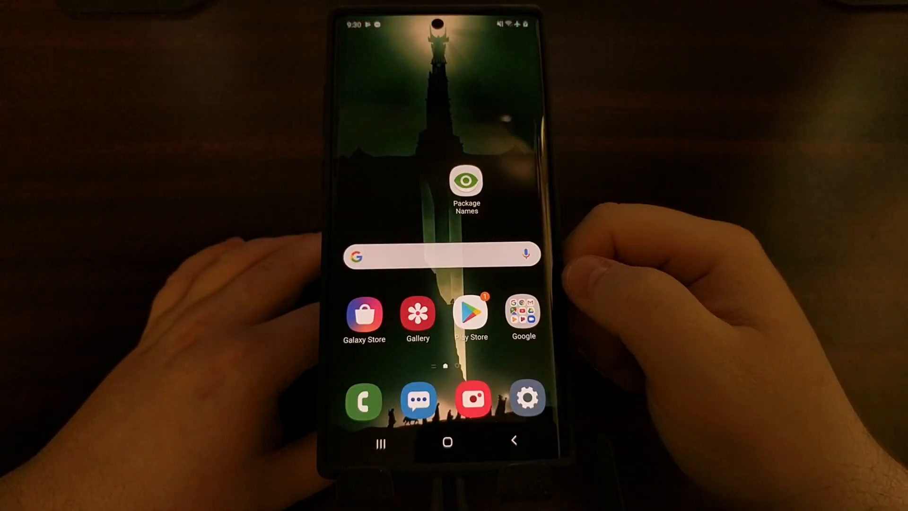